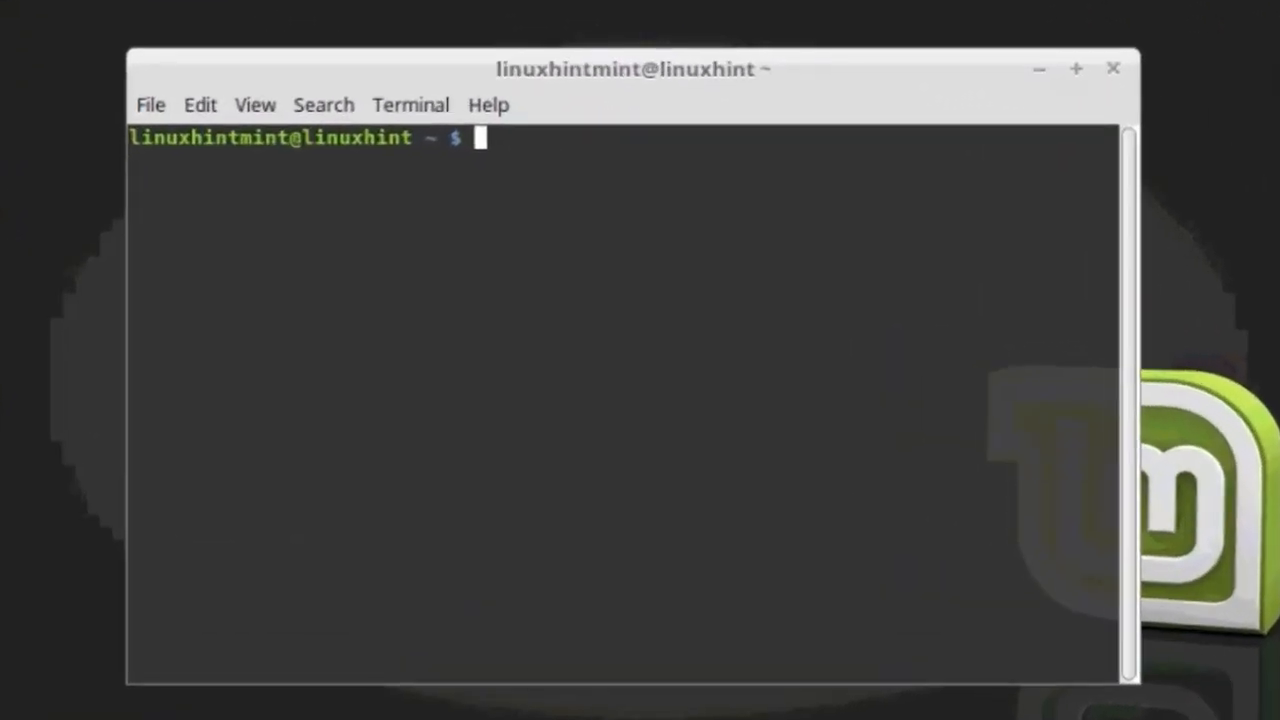
Step: Run 'sudo apt update' in Terminal to refresh the package lists
type("sudo apt update")
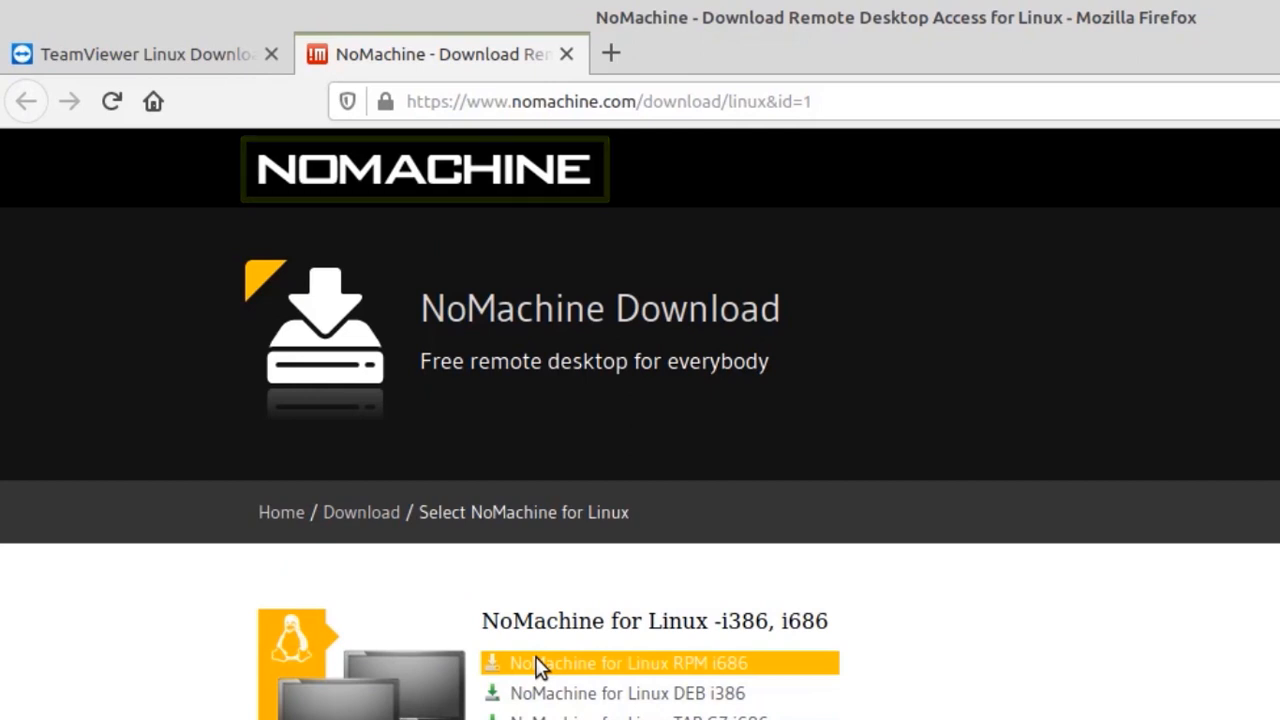
Step: Scroll through the i386/i686 NoMachine for Linux package list
scroll("down", 3)
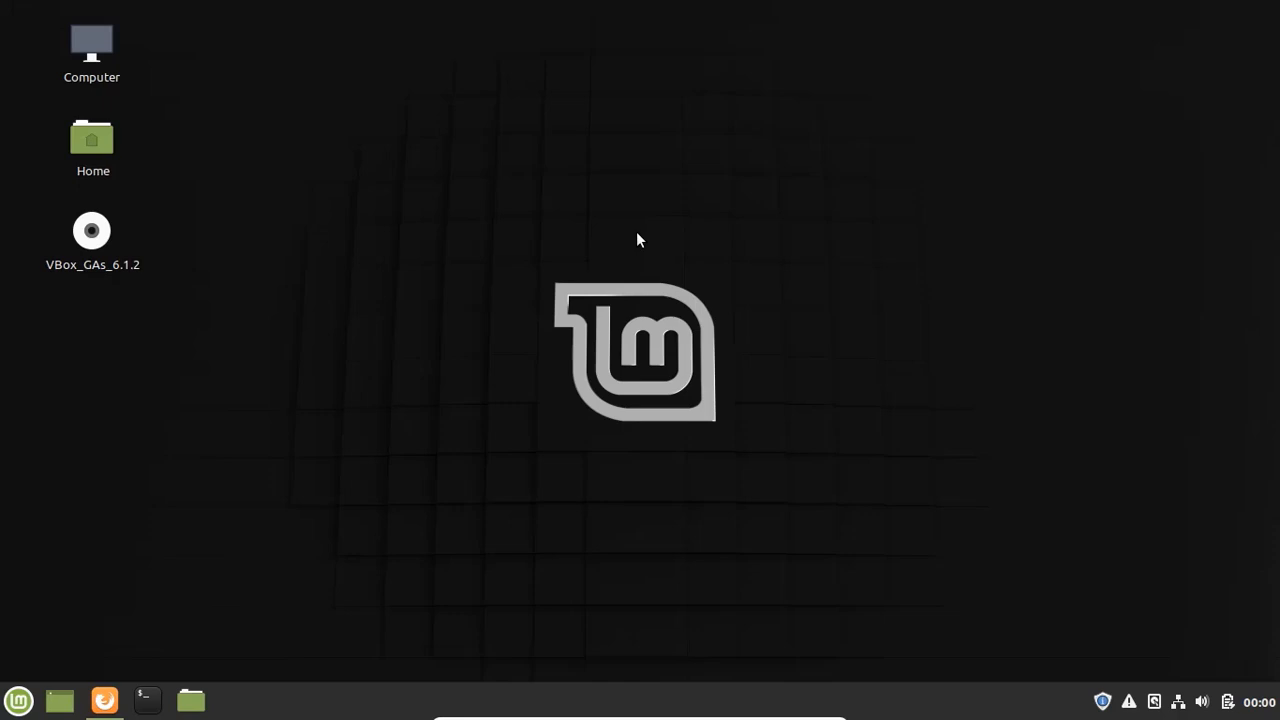
mouse_move(1020, 170)
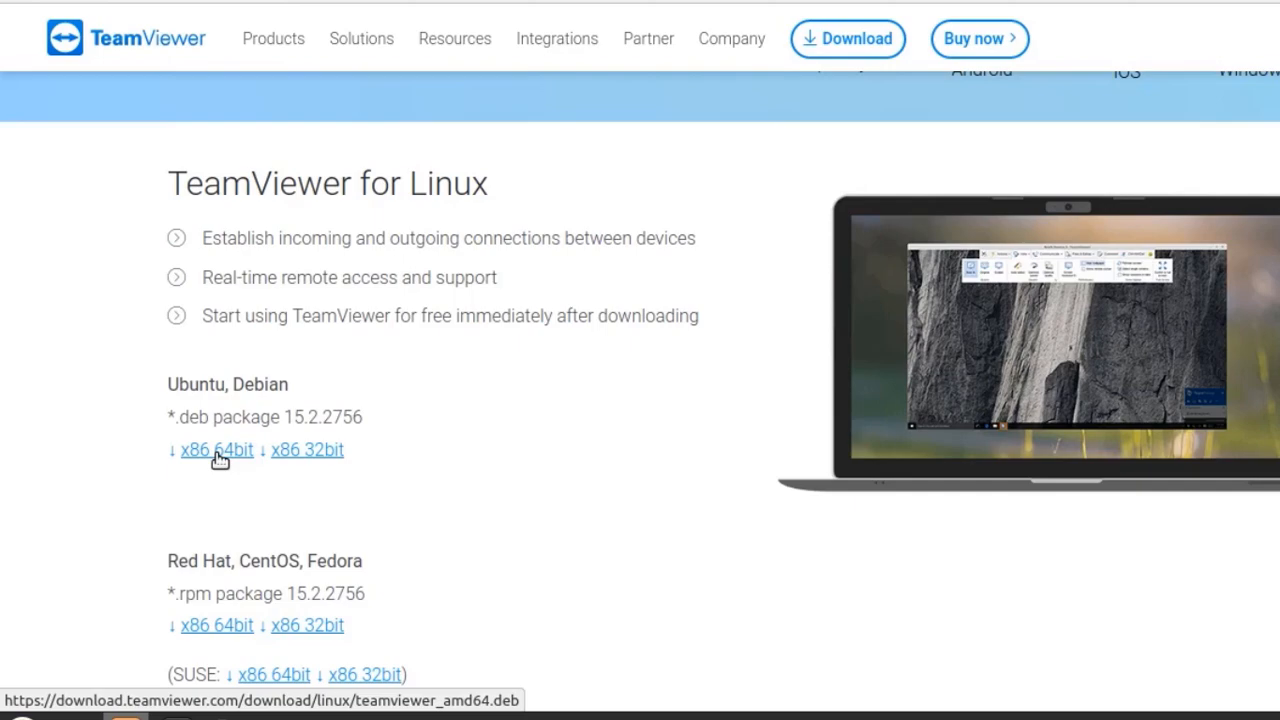
Step: Download the x86 64-bit Ubuntu/Debian TeamViewer .deb, choosing Save File in Firefox
left_click(216, 450)
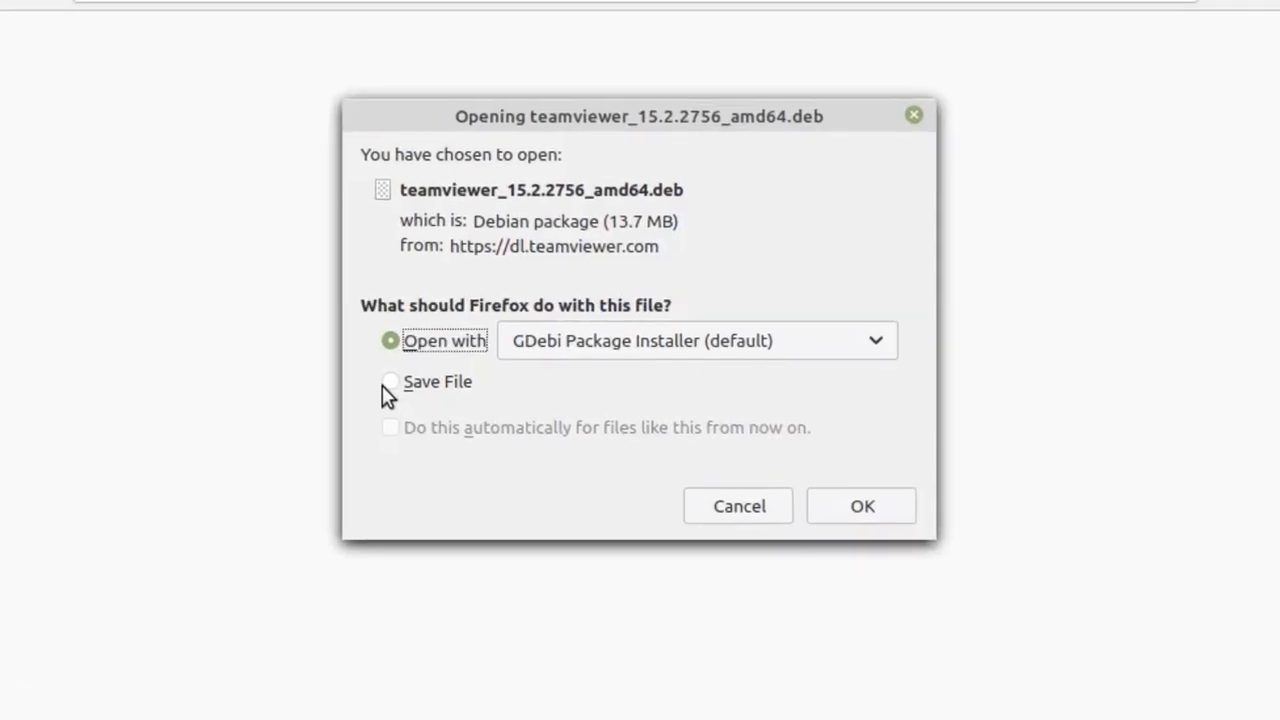
left_click(391, 381)
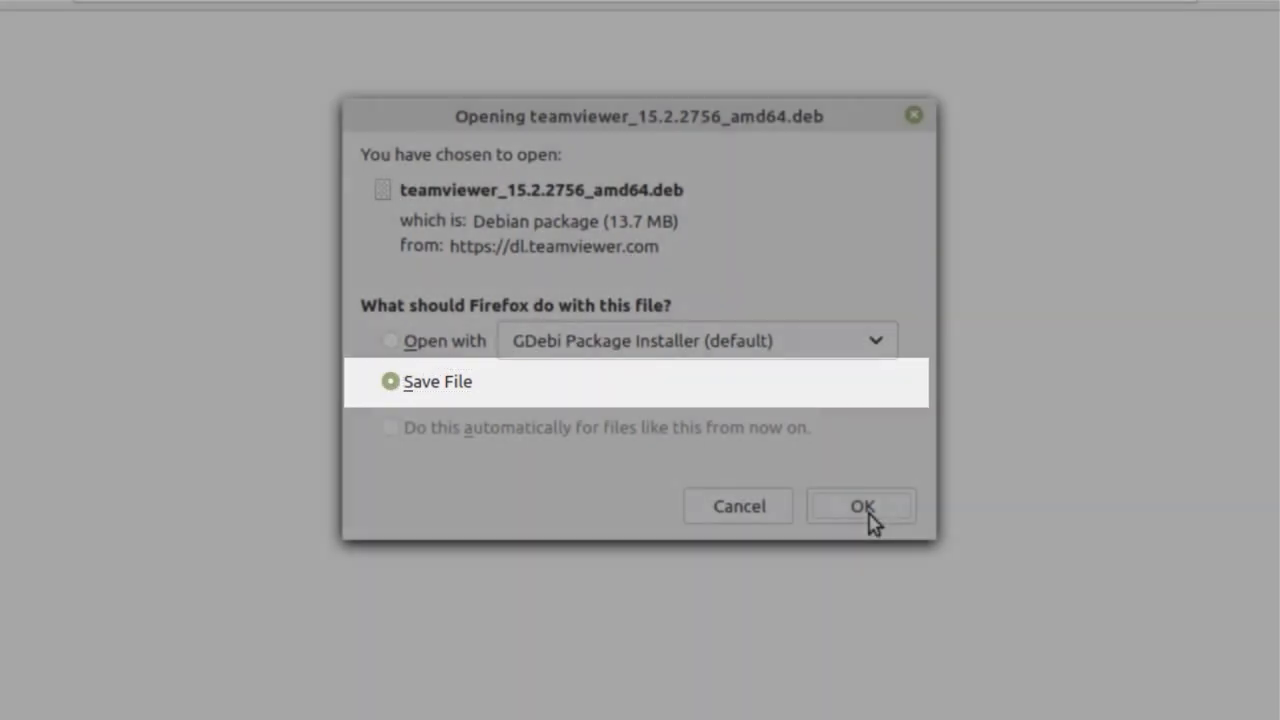
left_click(860, 506)
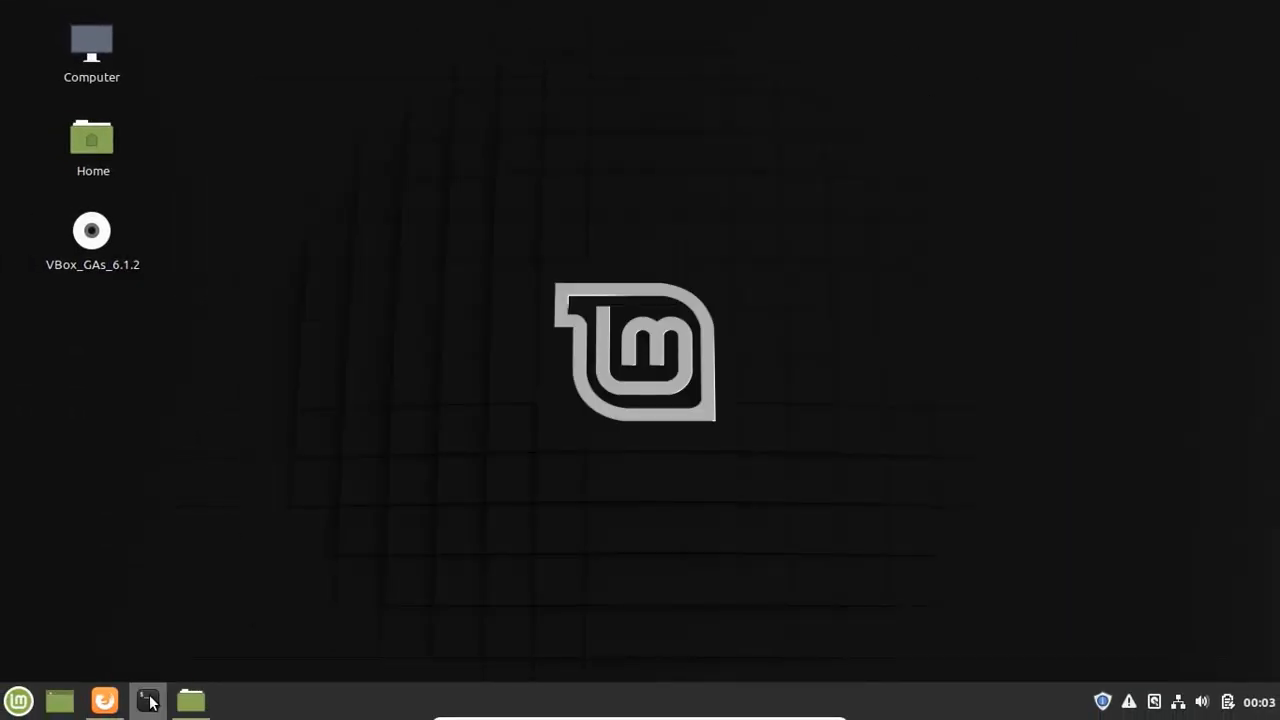
mouse_move(147, 700)
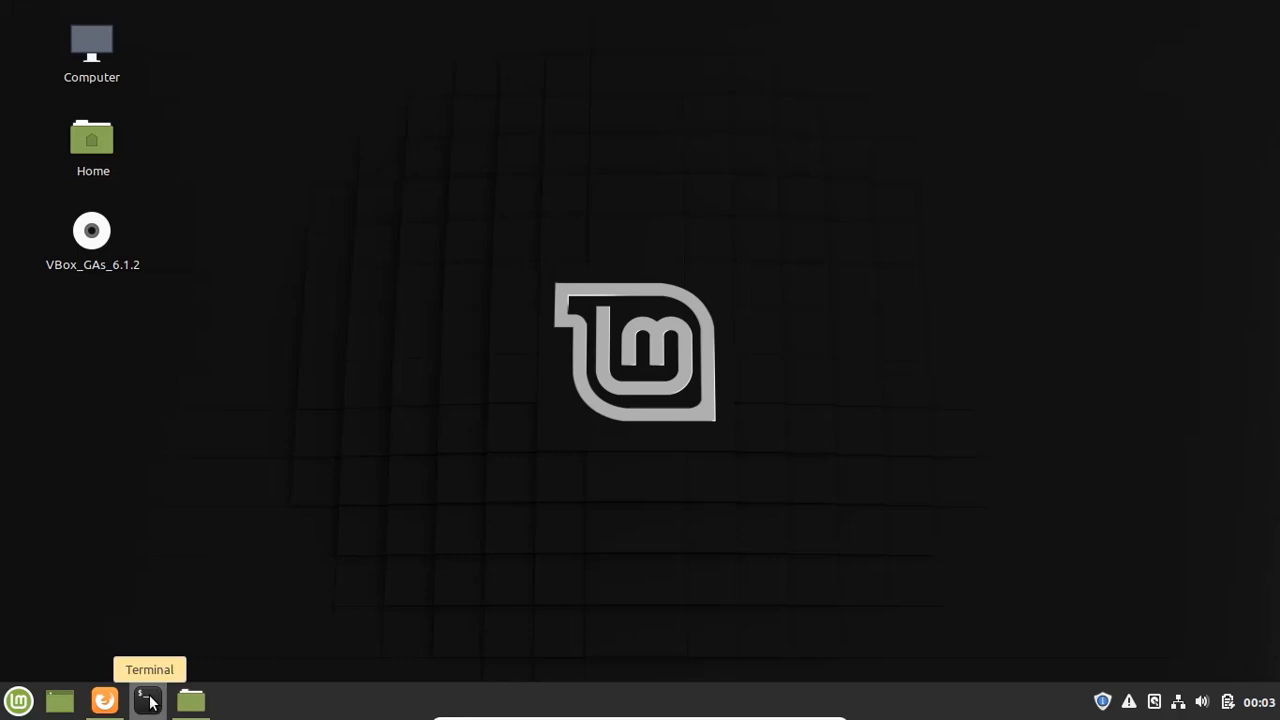
Step: In a terminal, change into the Downloads folder
left_click(146, 702)
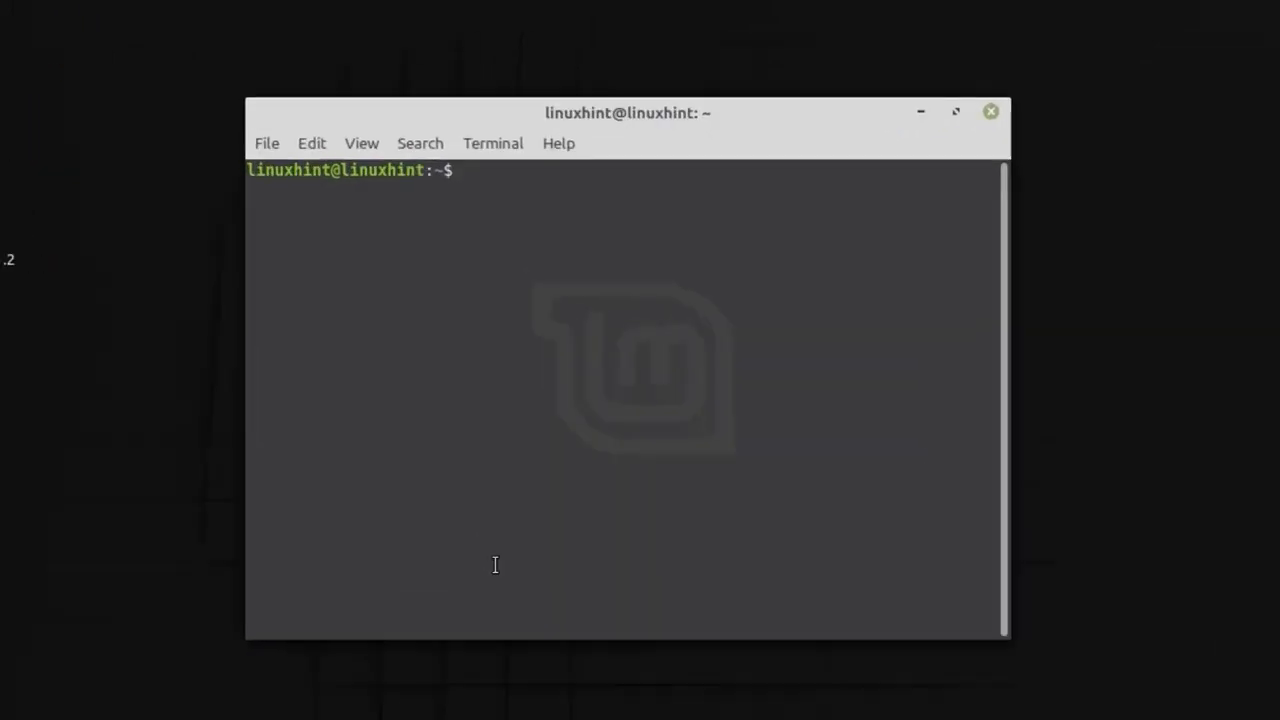
type("cd Downloads/")
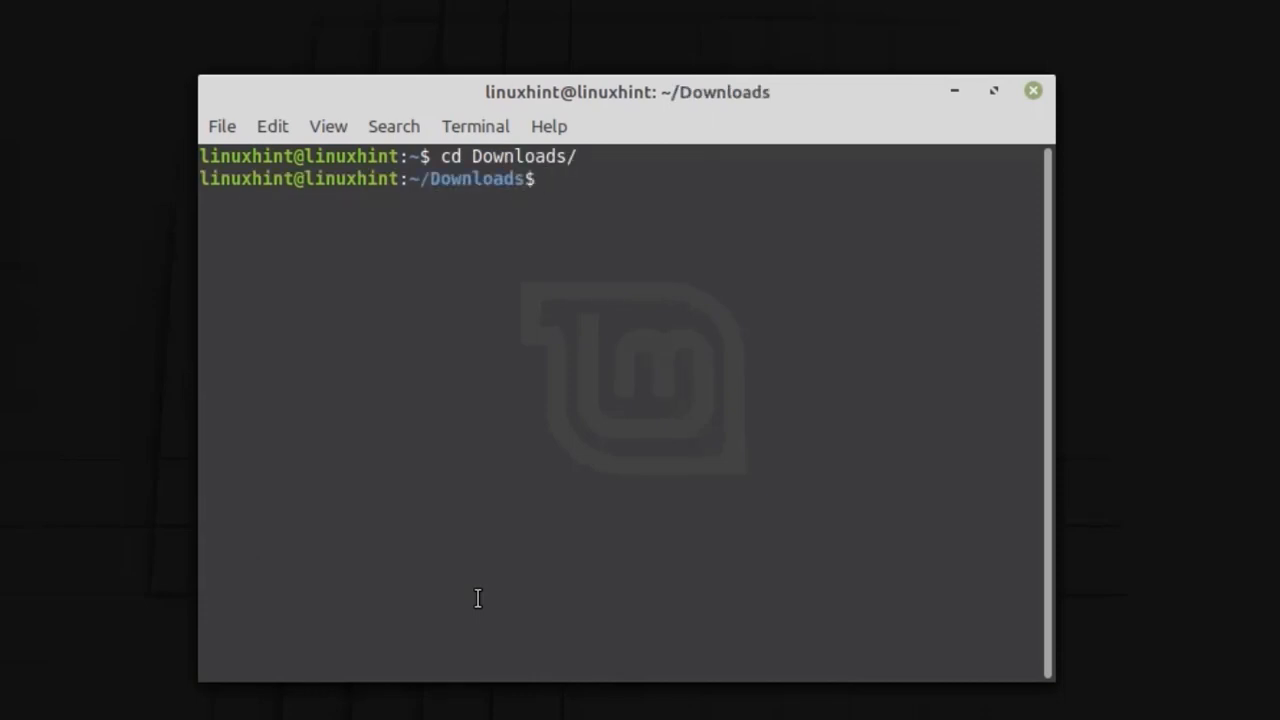
Step: Enter 'sudo apt install ./teamviewer_15.2.2756_amd64.deb' at the prompt
type("sudo apt")
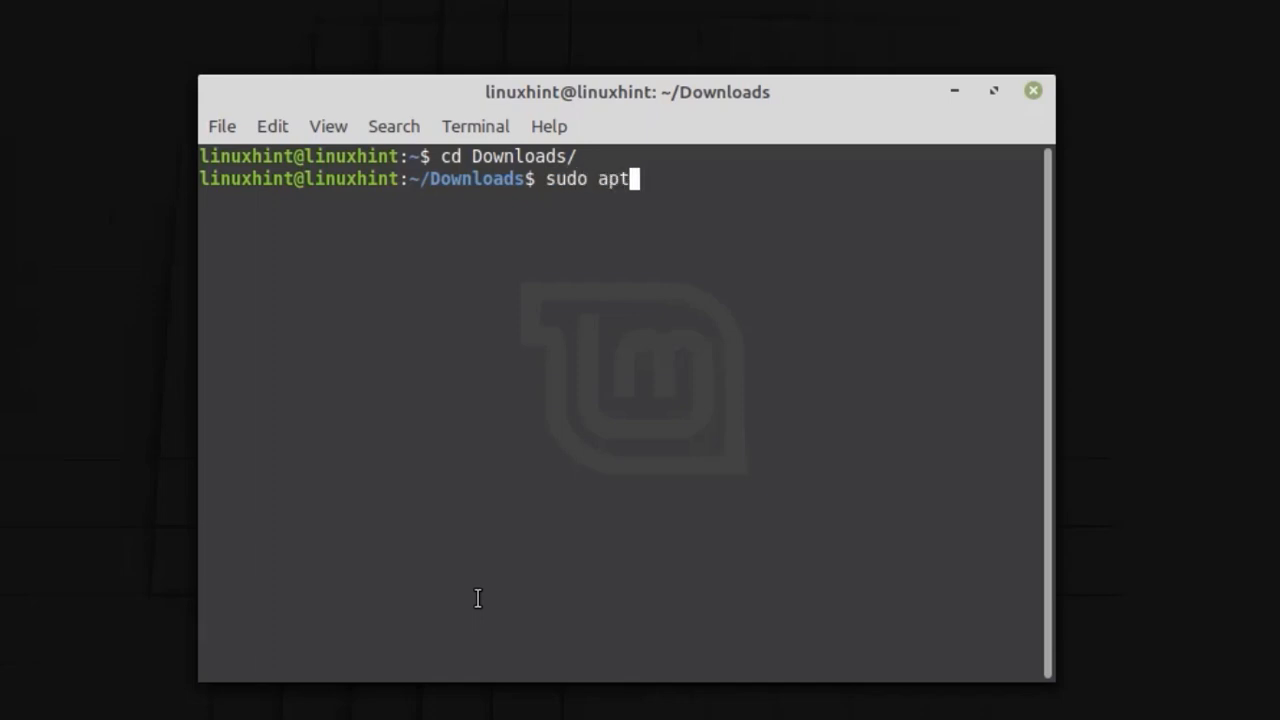
type("install")
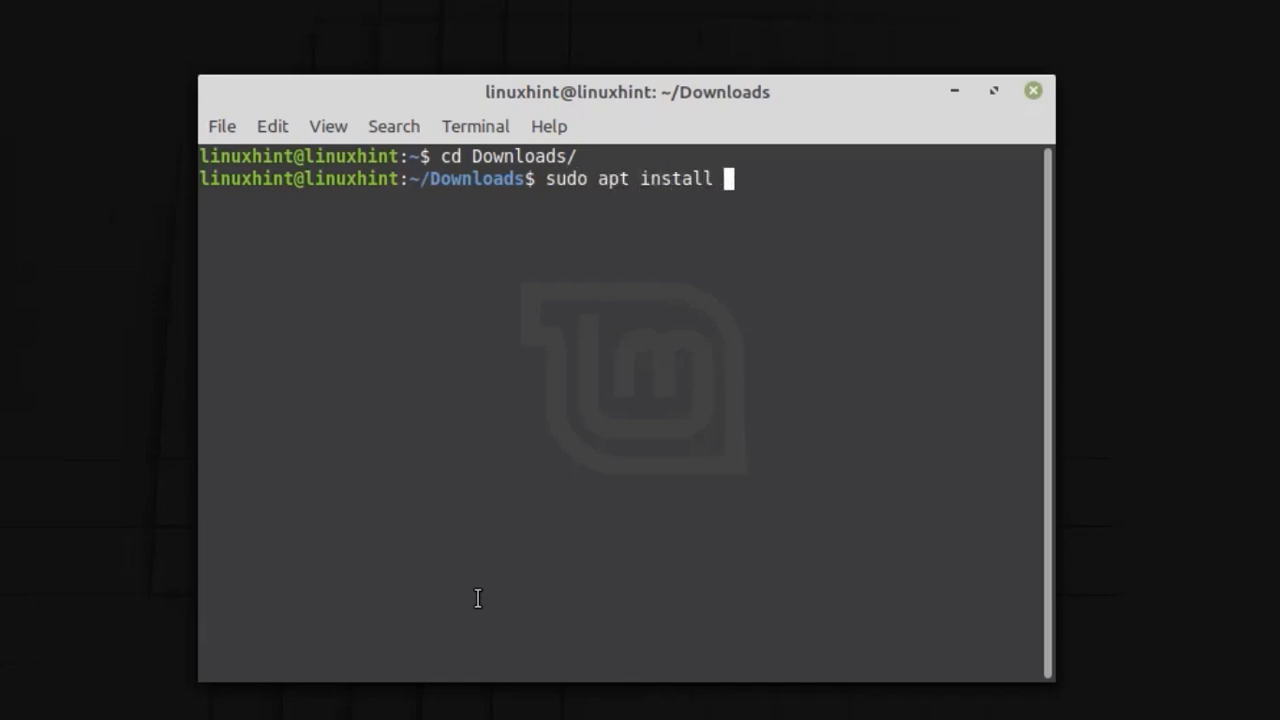
type("./teamv")
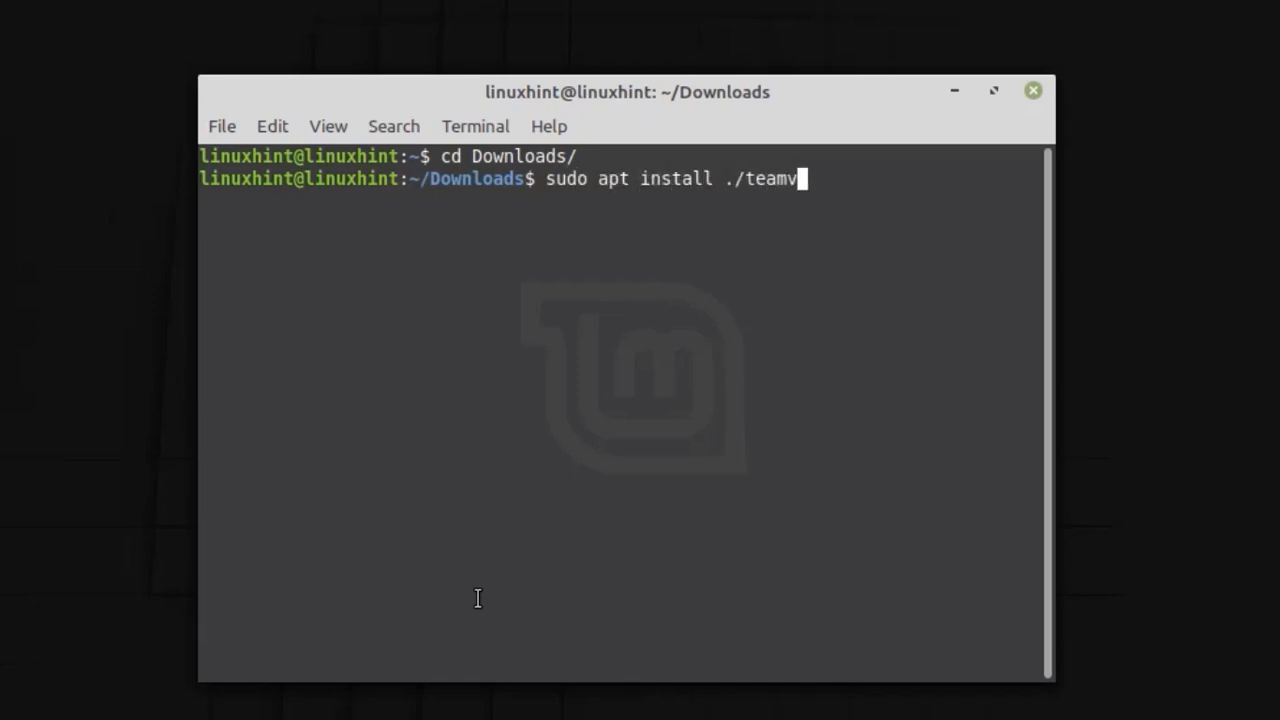
type("iewer")
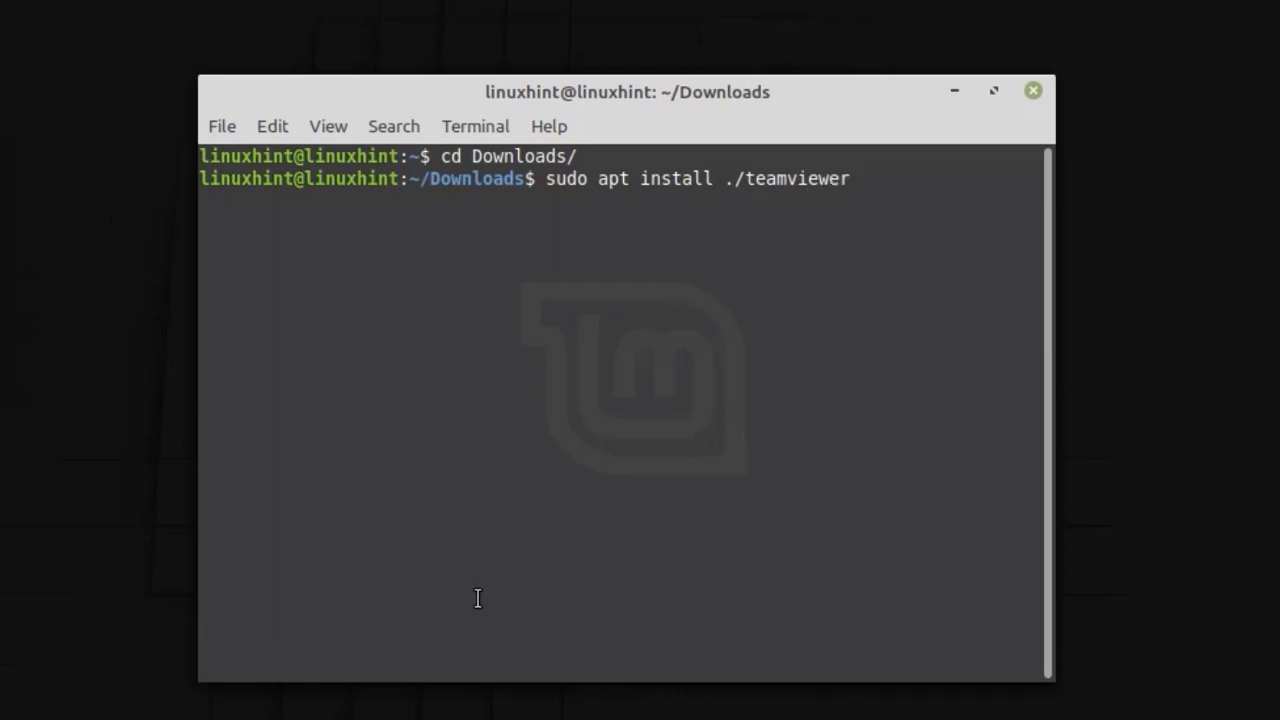
type("_15")
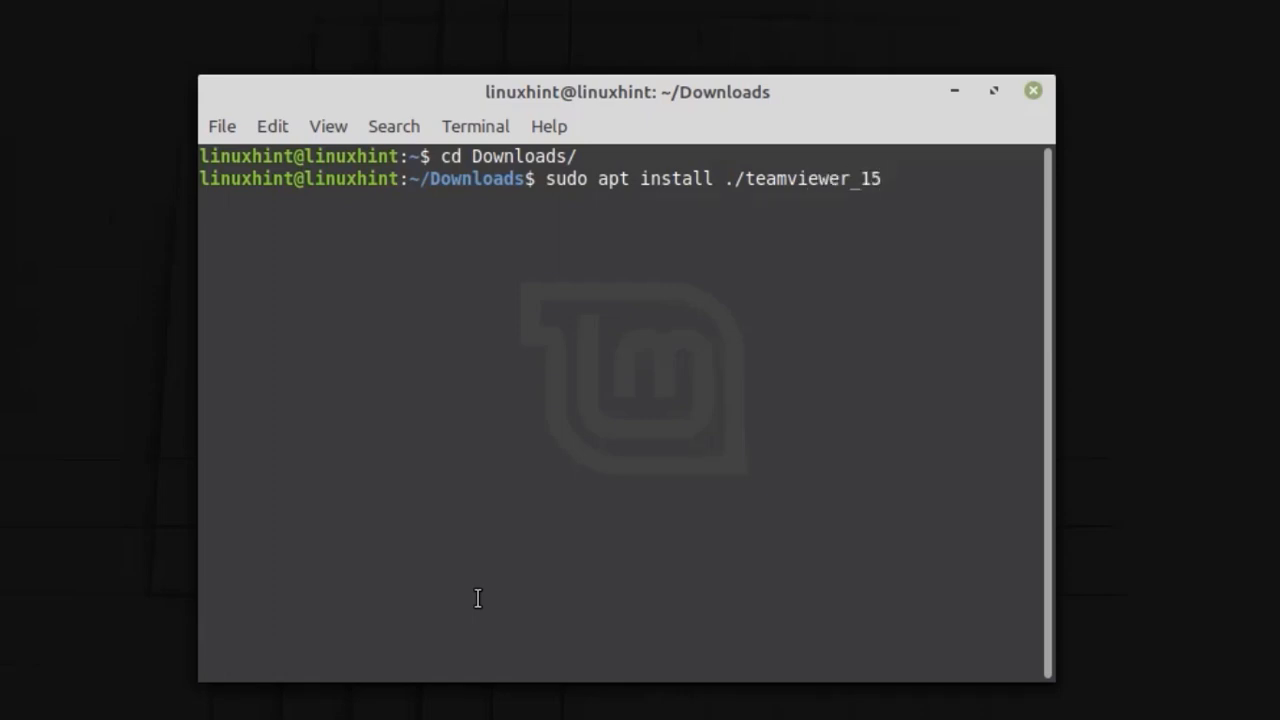
type(".2.")
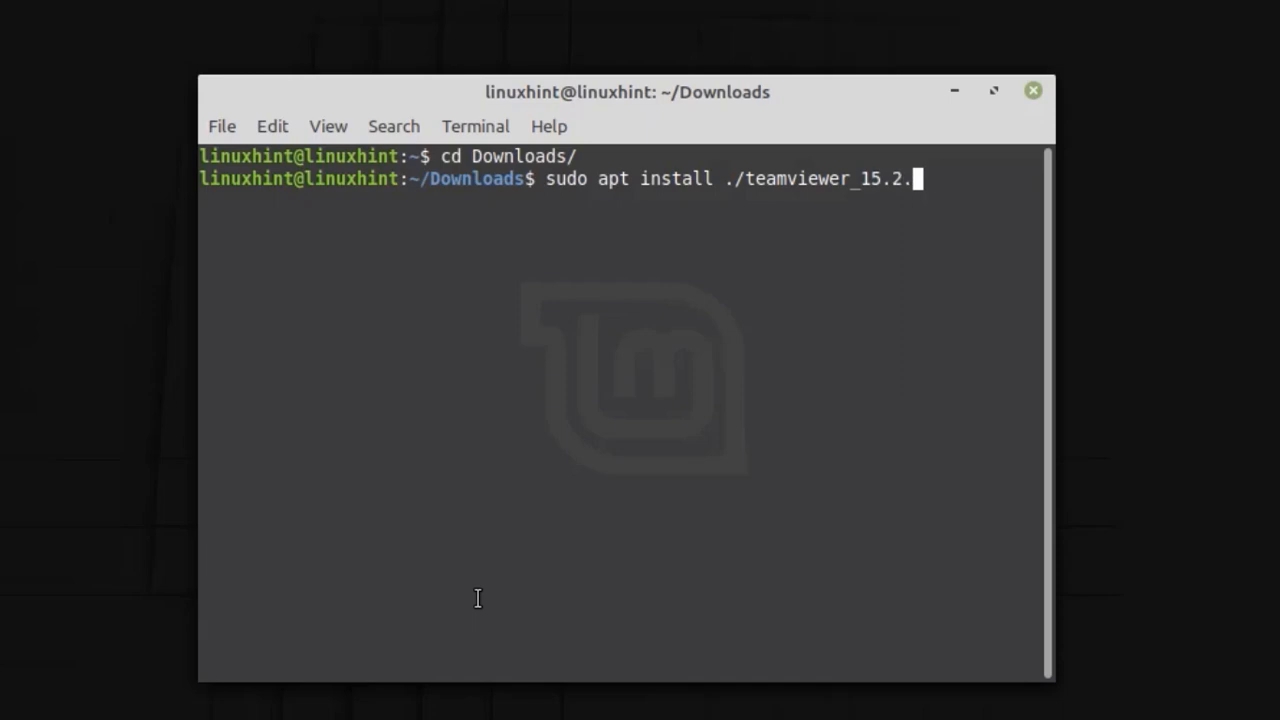
type("2756")
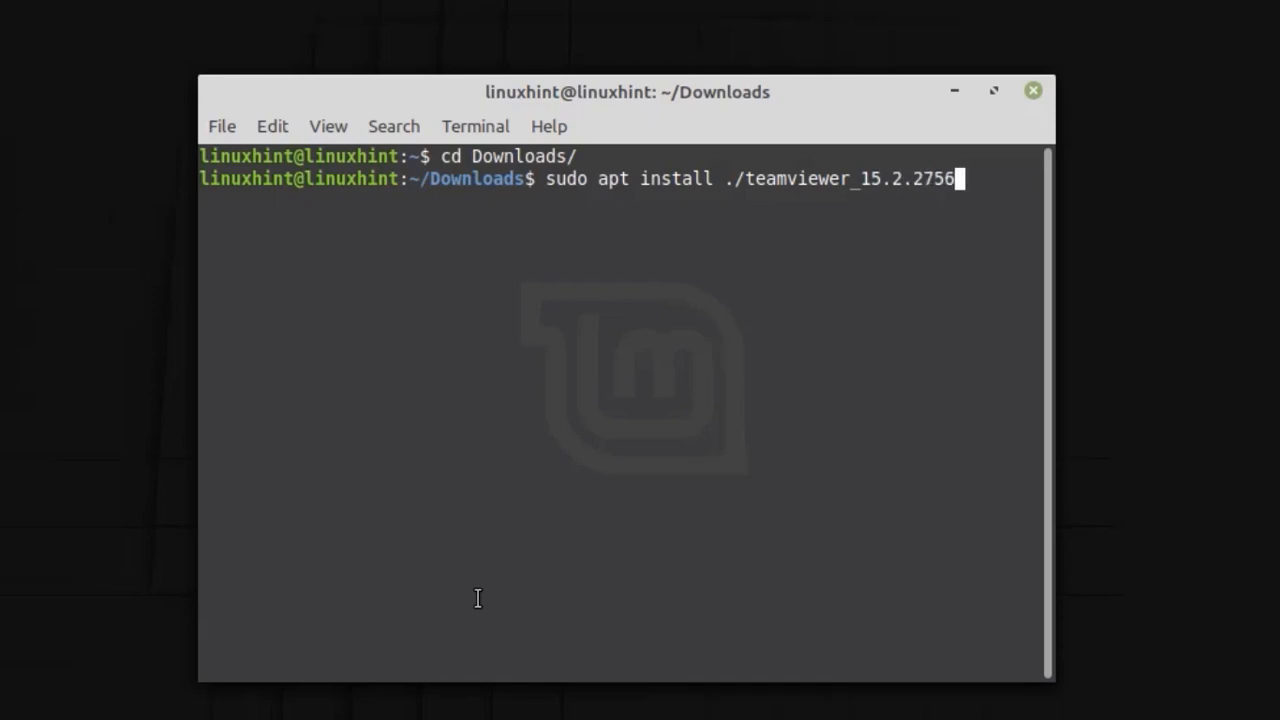
type("_amd")
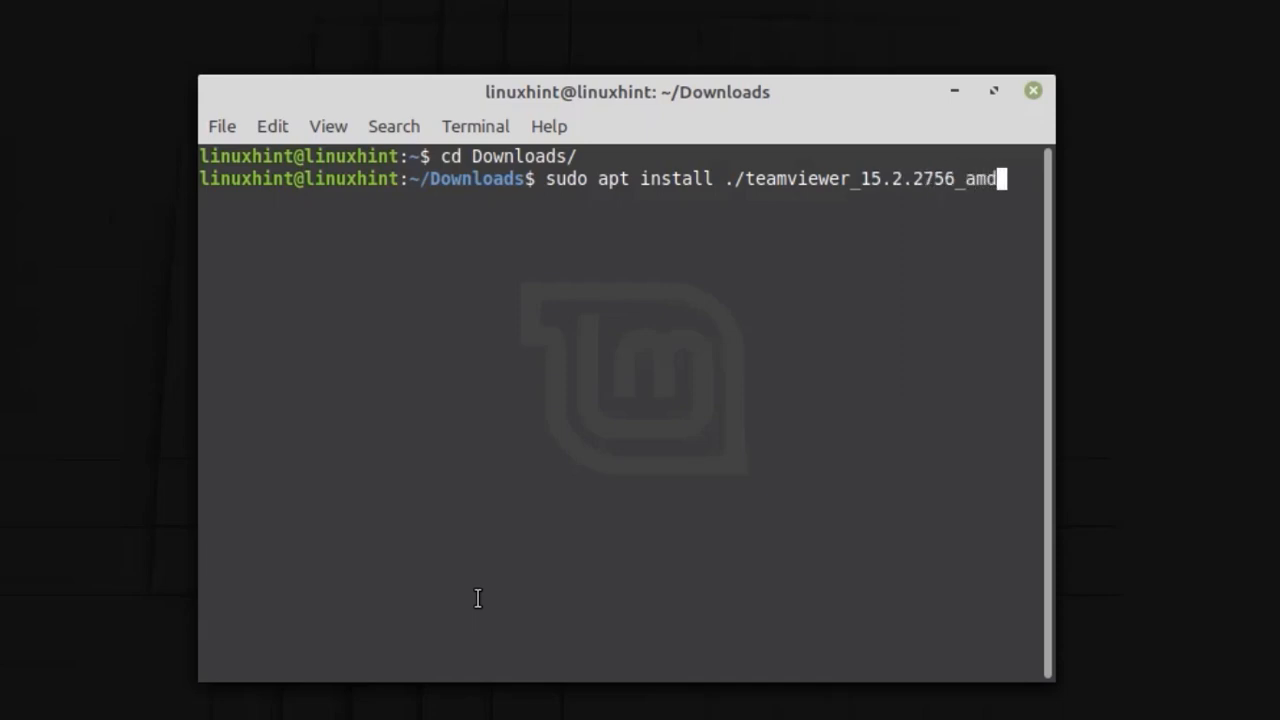
type("64.")
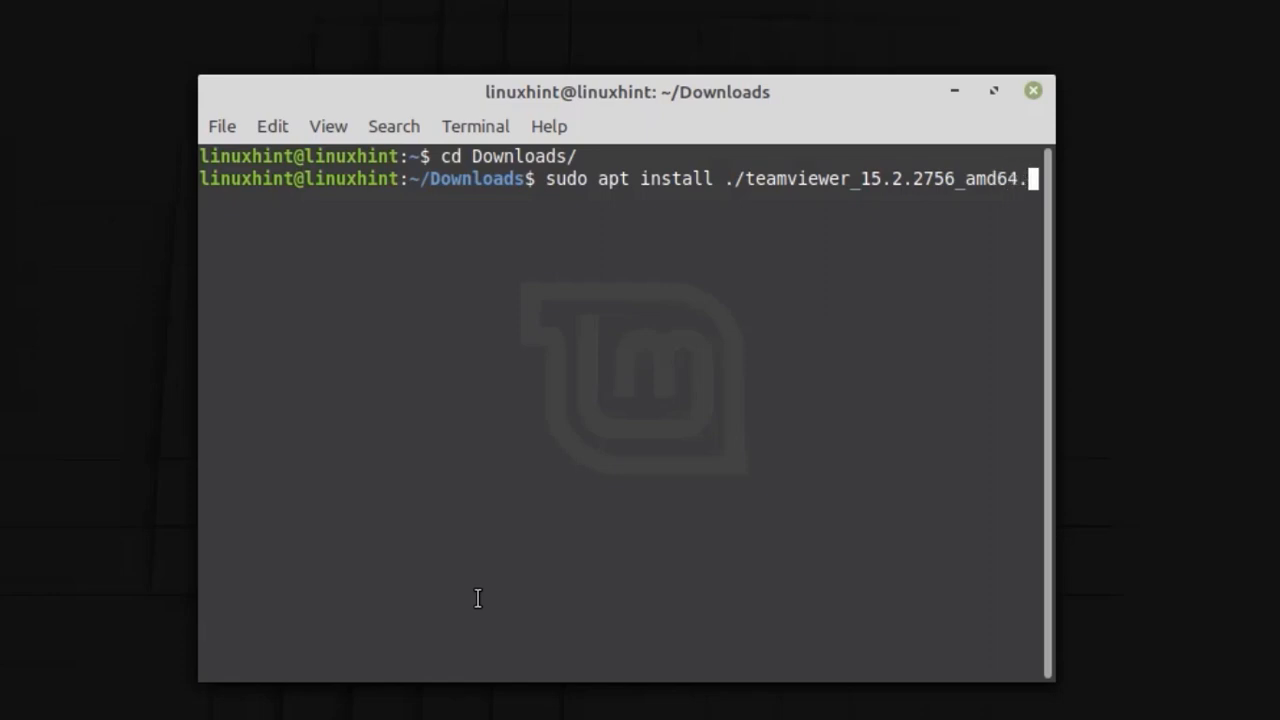
type("deb")
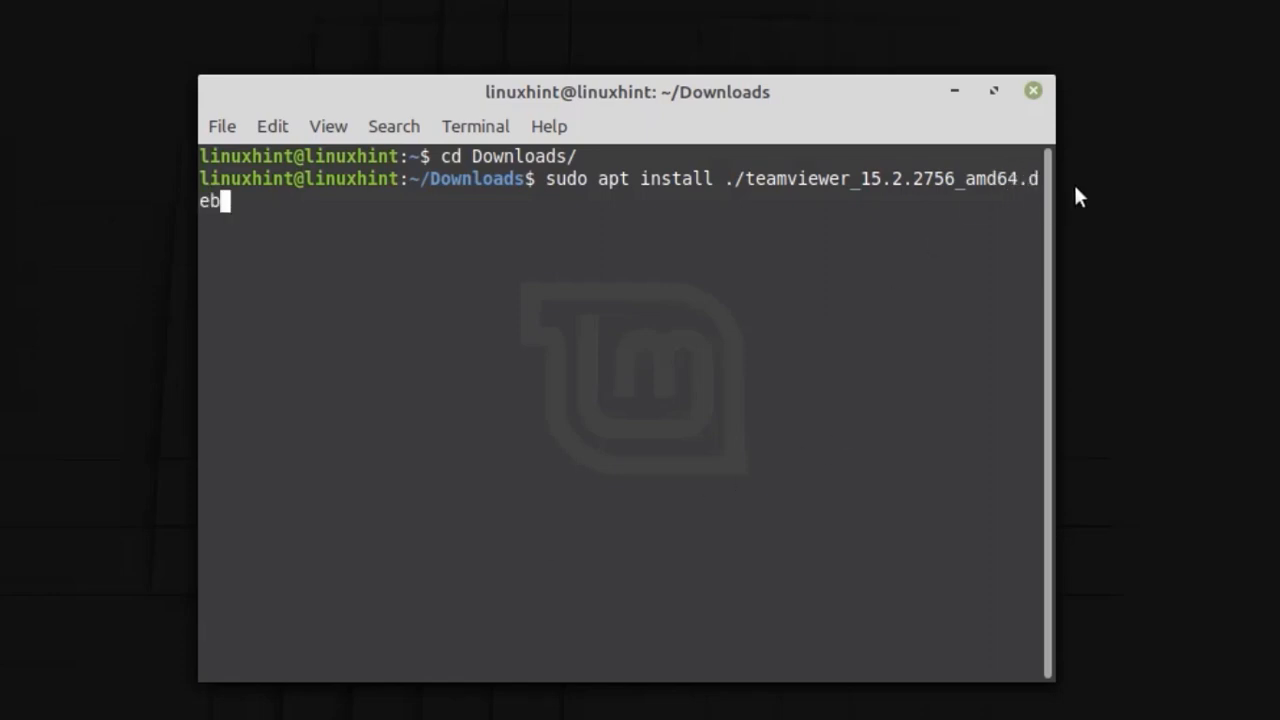
mouse_move(746, 186)
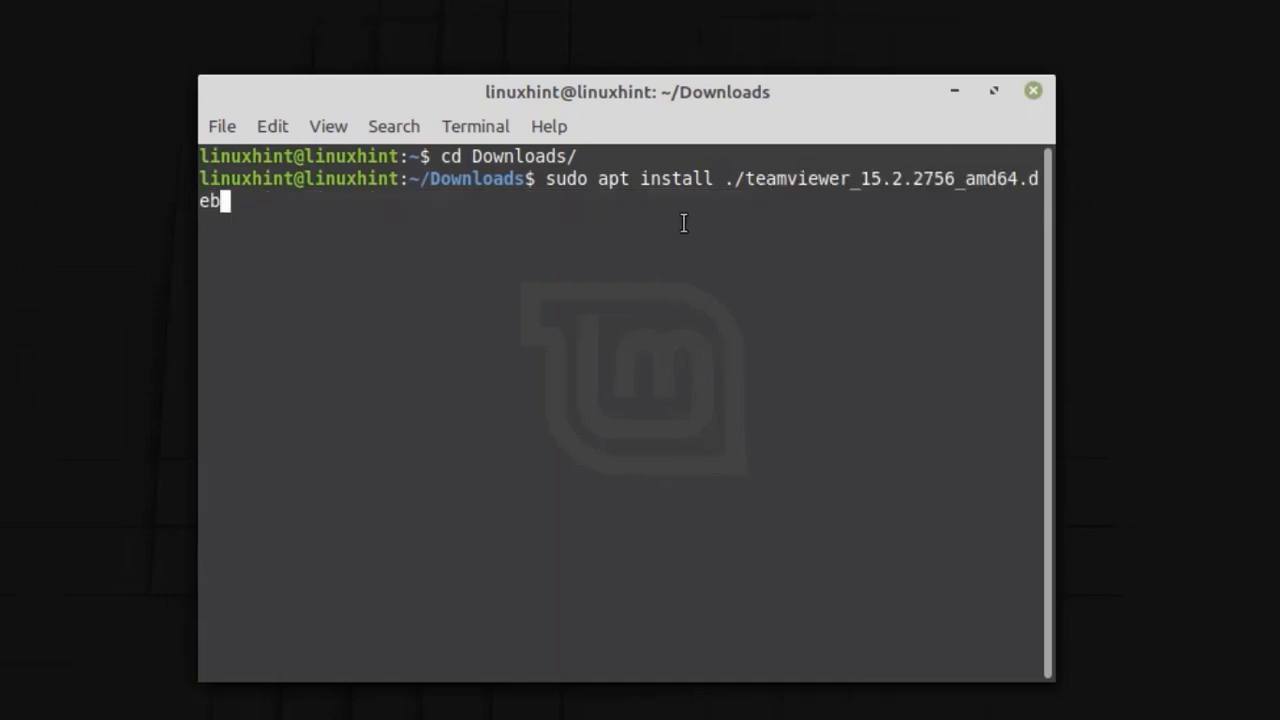
Step: Run the apt install and answer 'y' to install TeamViewer with its Qt packages
key("Return")
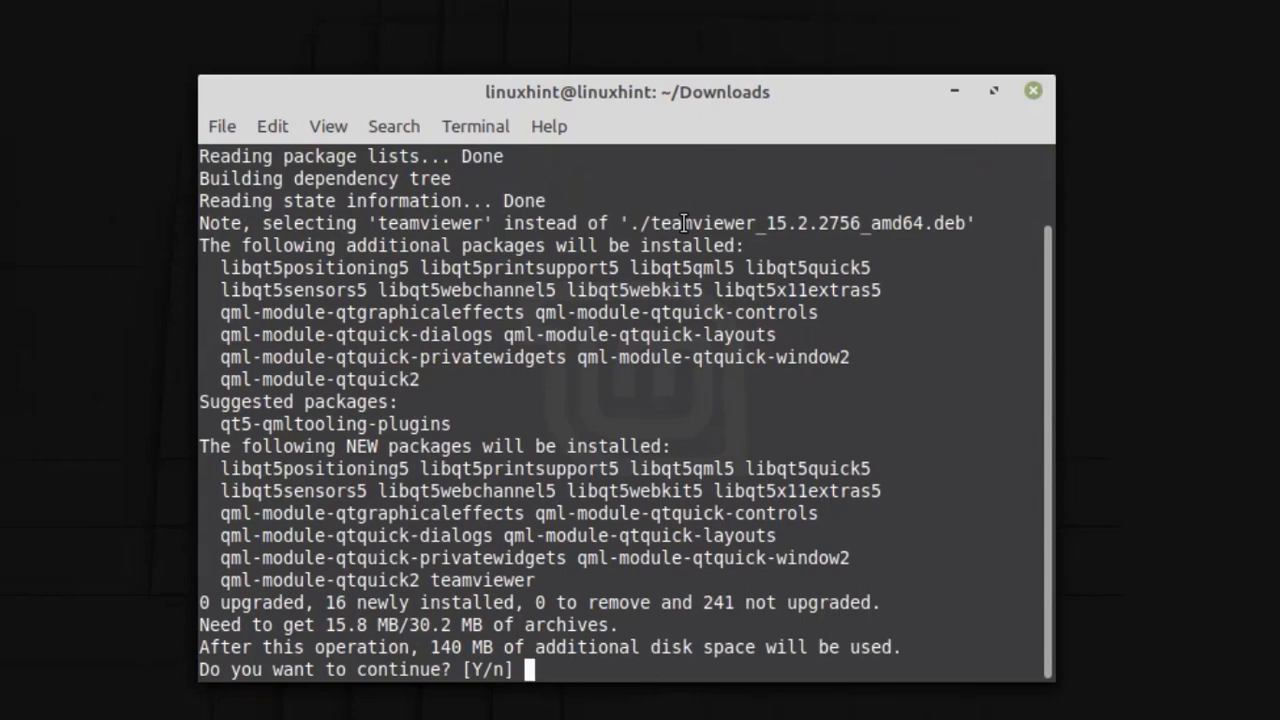
type("y")
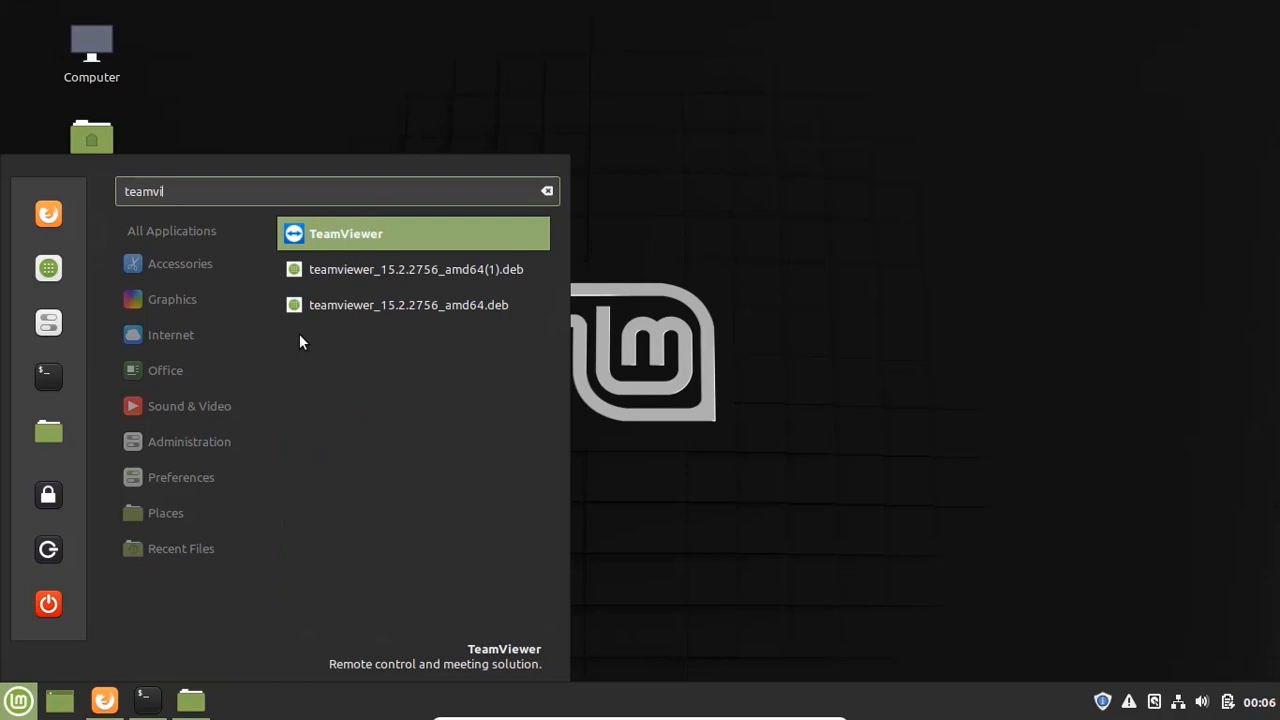
Step: Launch TeamViewer from the menu search and accept its license agreement
left_click(345, 233)
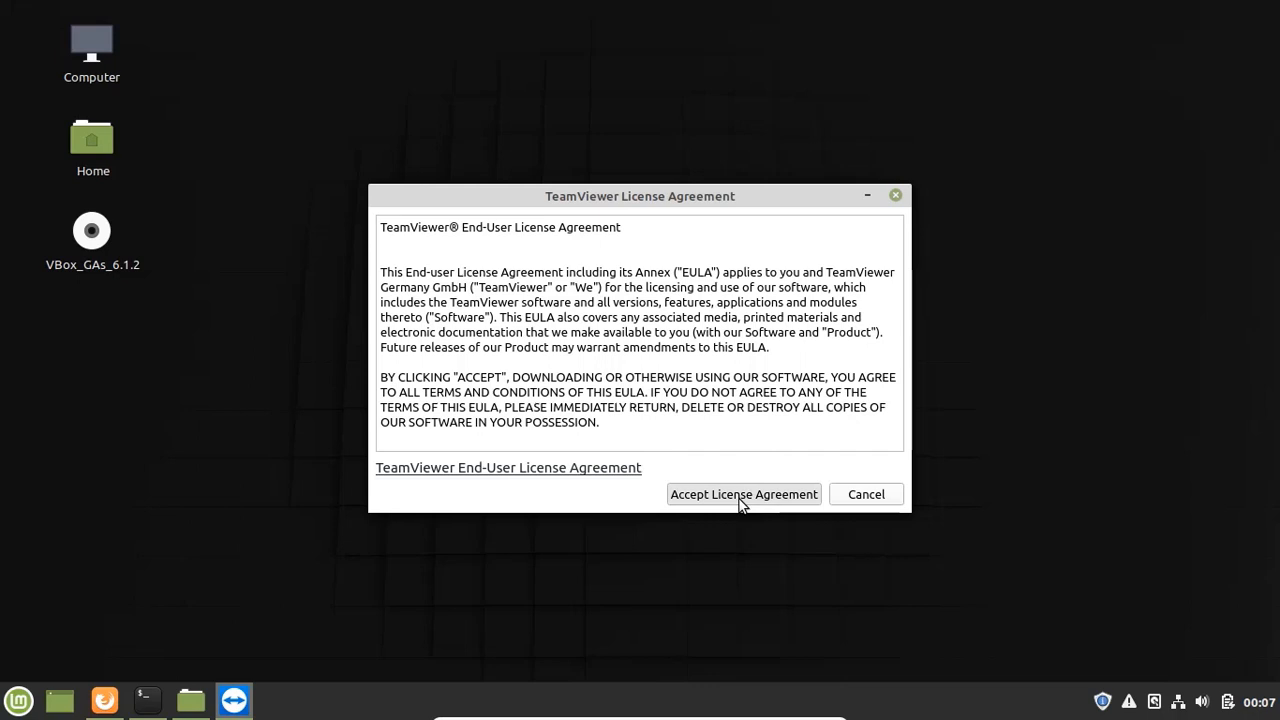
left_click(743, 494)
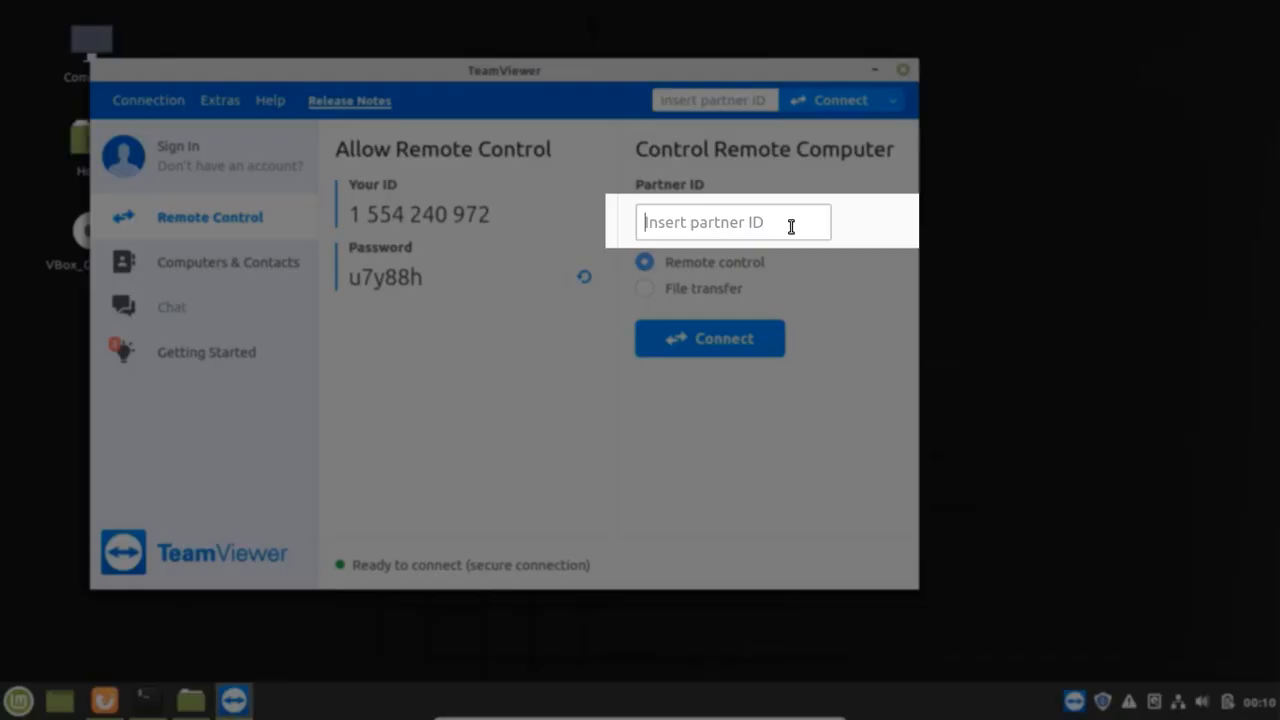
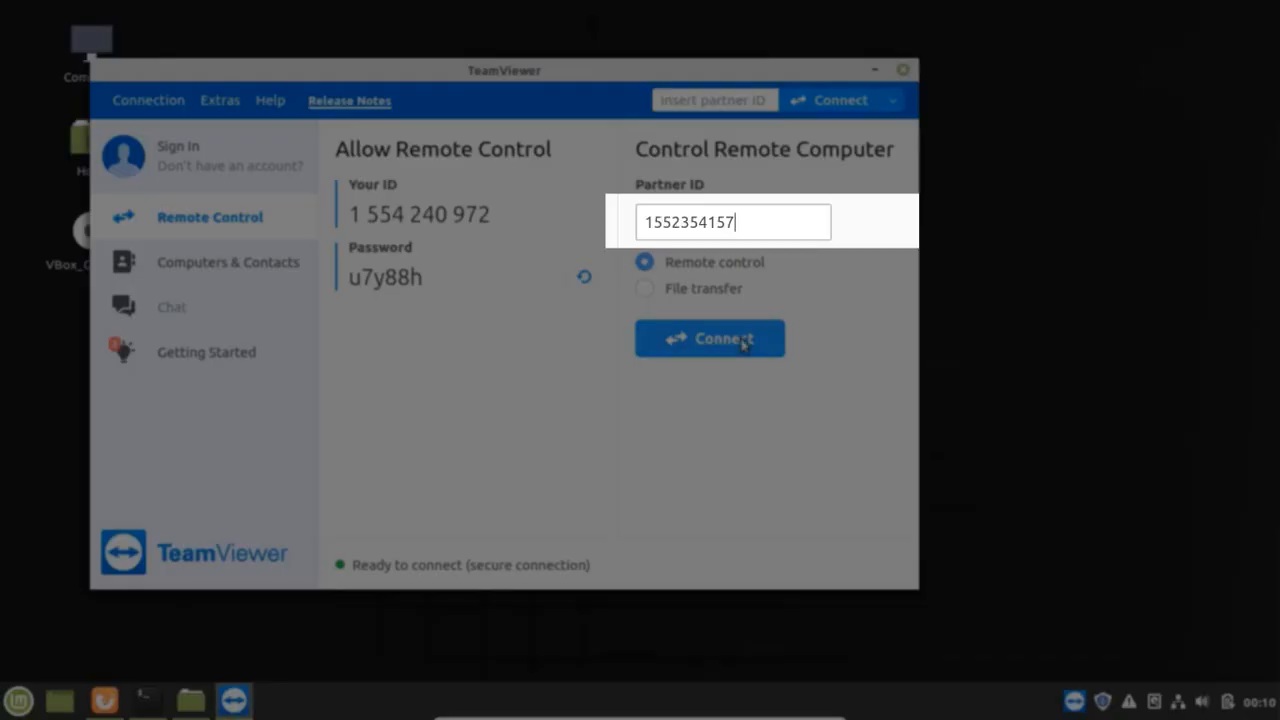
left_click(709, 338)
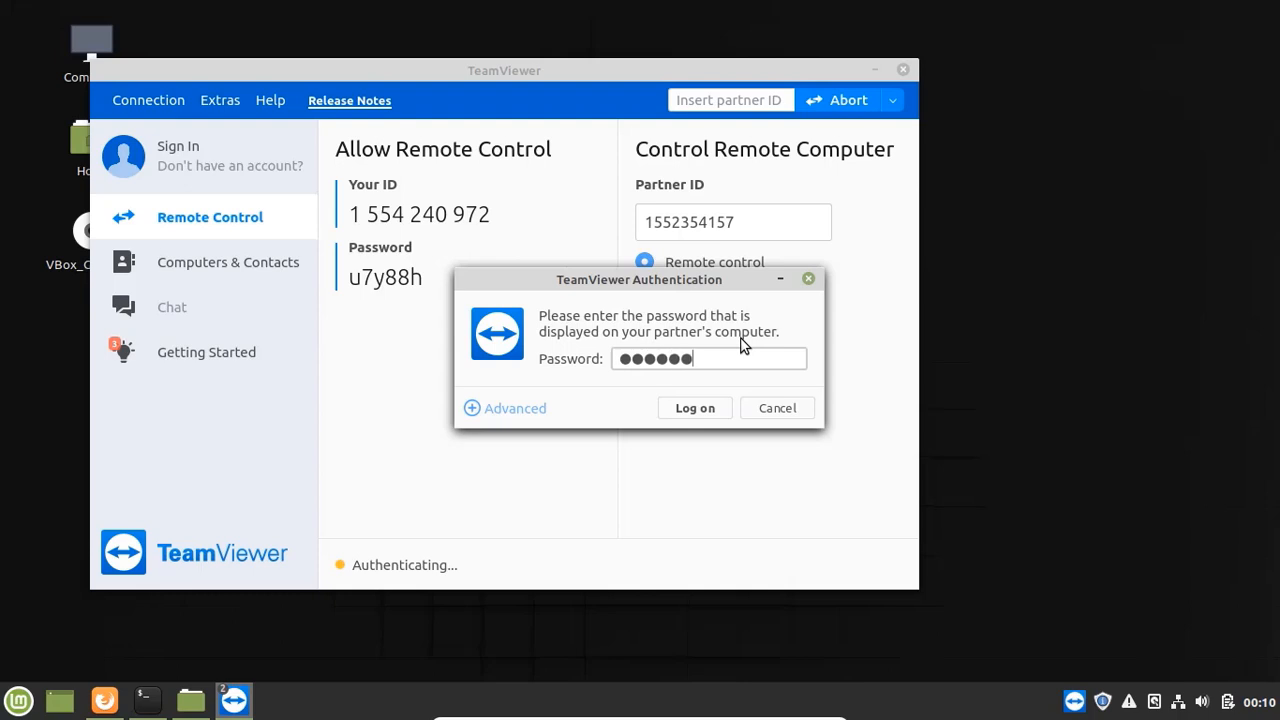
left_click(694, 407)
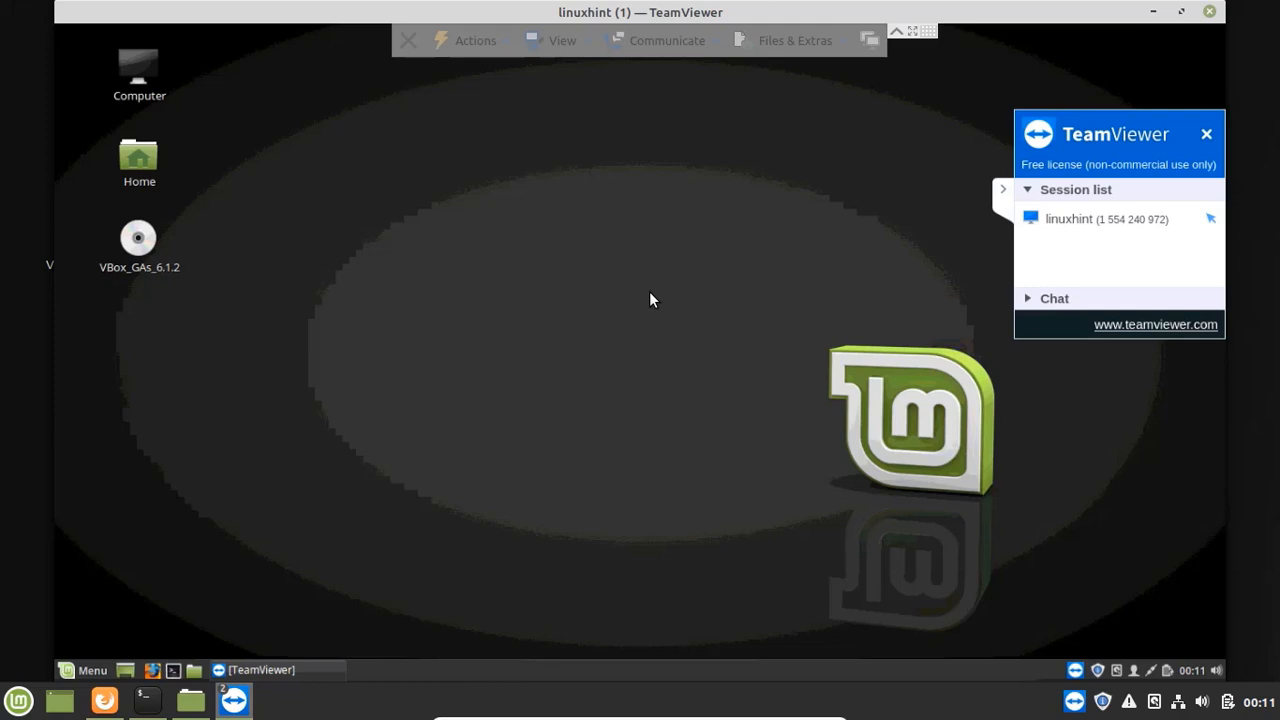
Step: On the remote Mint desktop, start a terminal and enter 'sudo apt update'
left_click(175, 670)
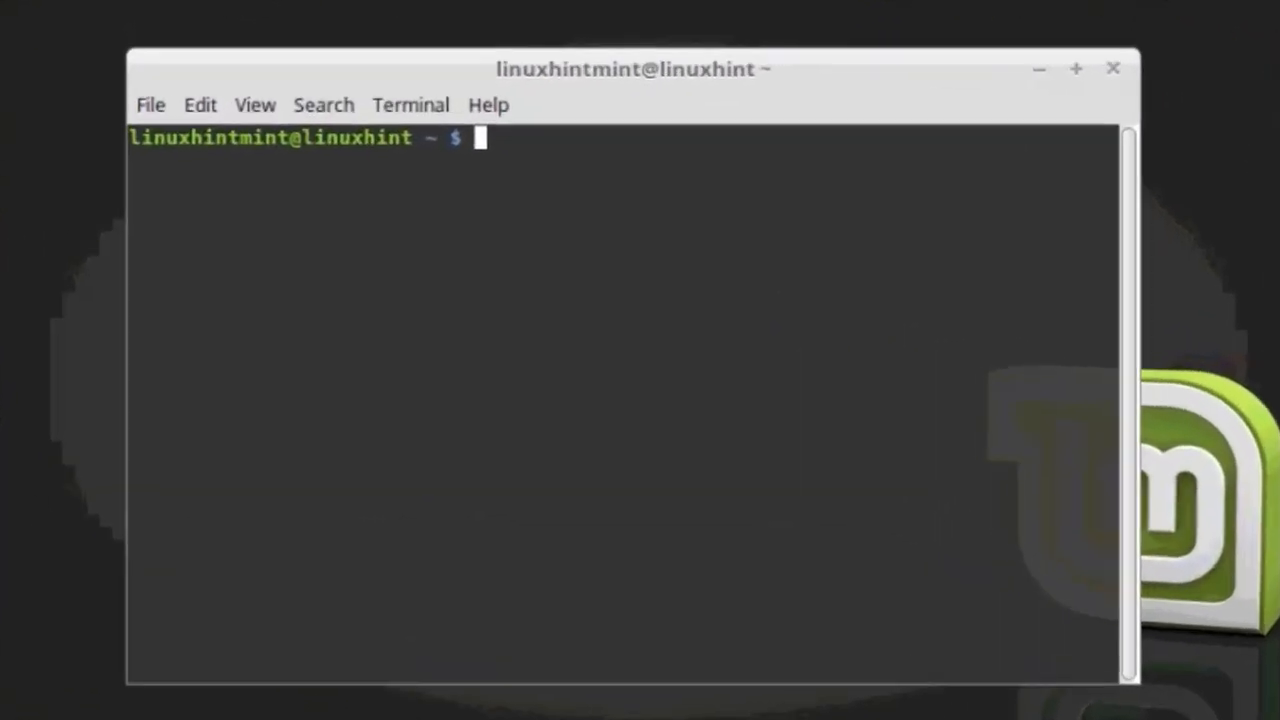
type("sudo apt update")
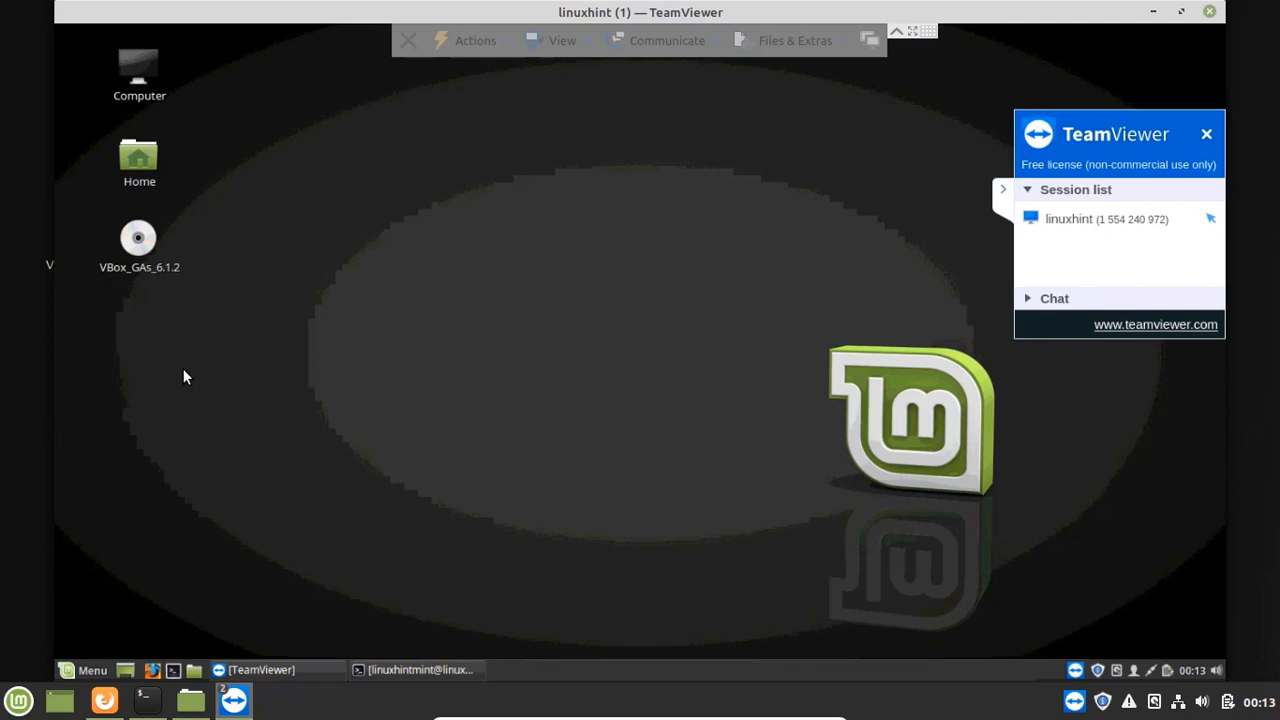
Step: From the remote desktop's context menu, create a new Empty Document named Untitled Document
right_click(185, 377)
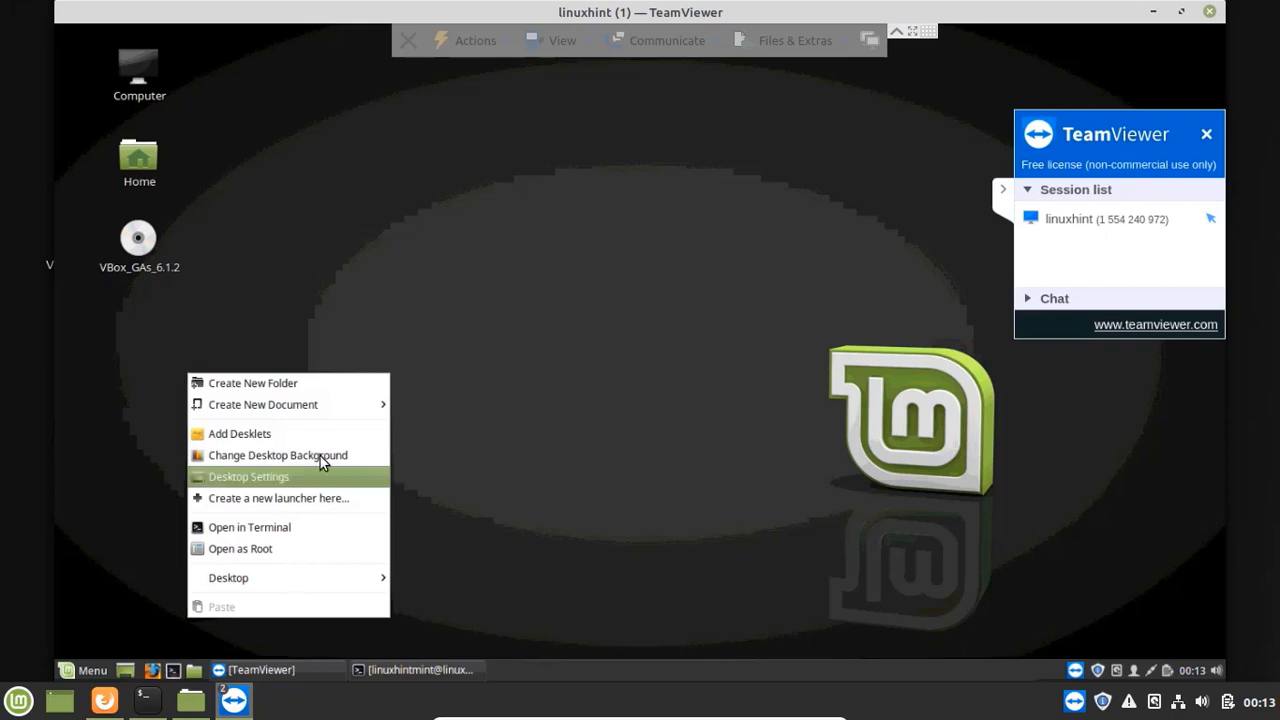
mouse_move(262, 404)
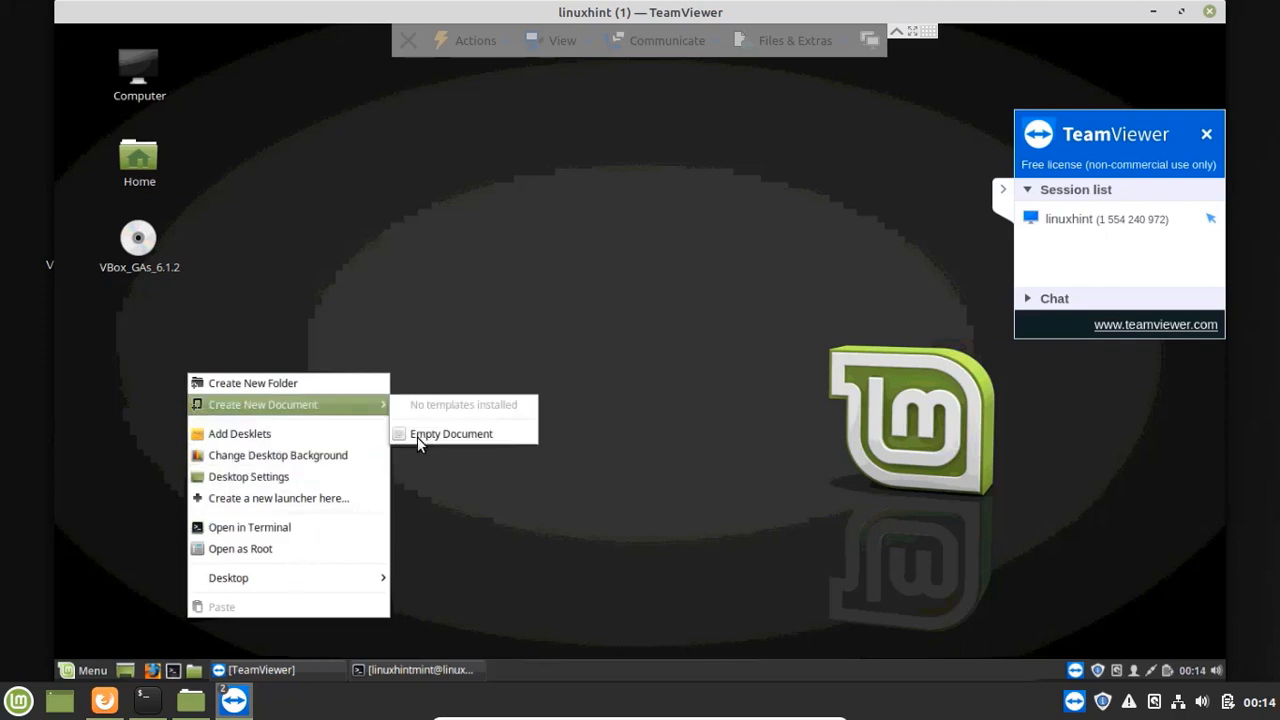
left_click(451, 433)
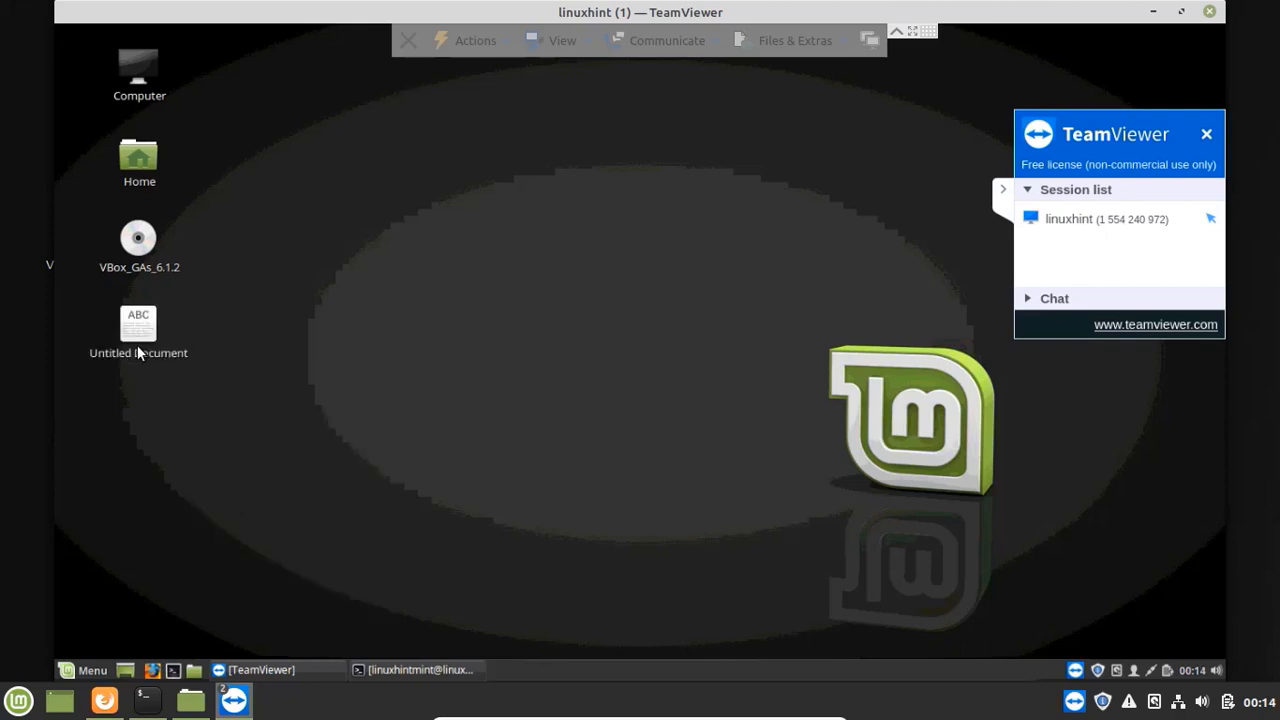
left_click(138, 323)
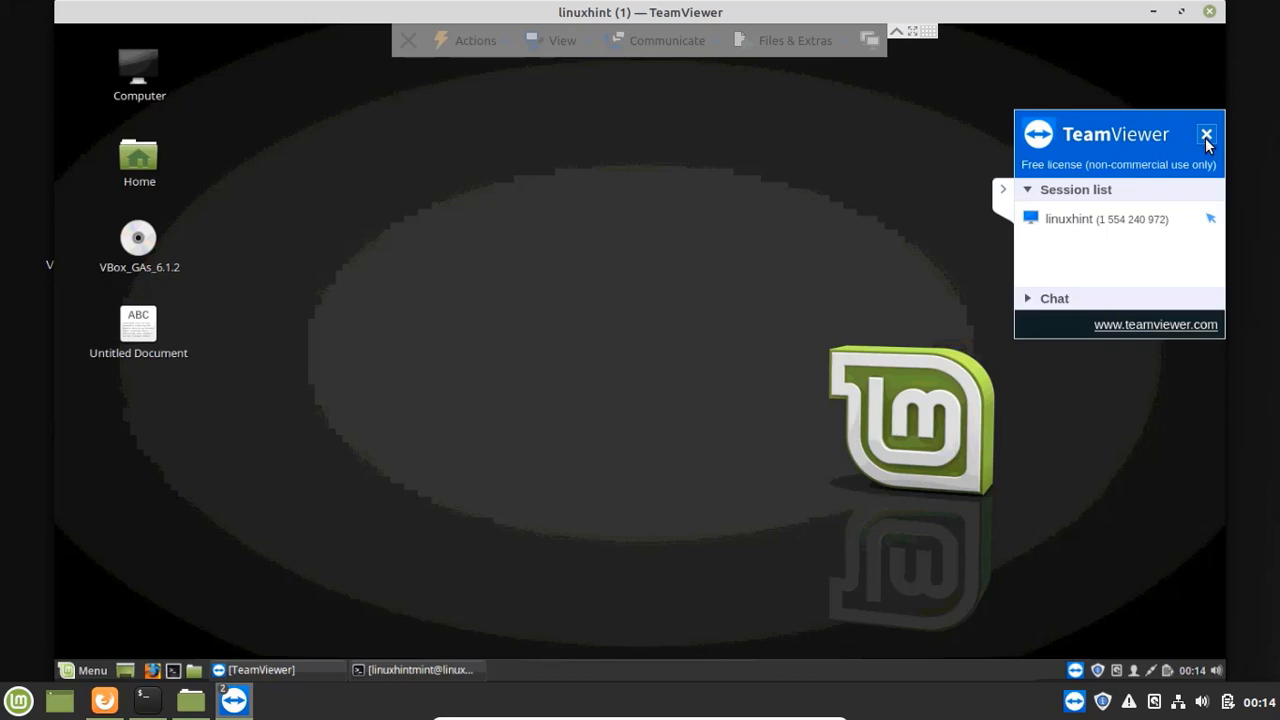
Step: Close the remote control session and dismiss the Sponsored session notice with OK
left_click(1206, 134)
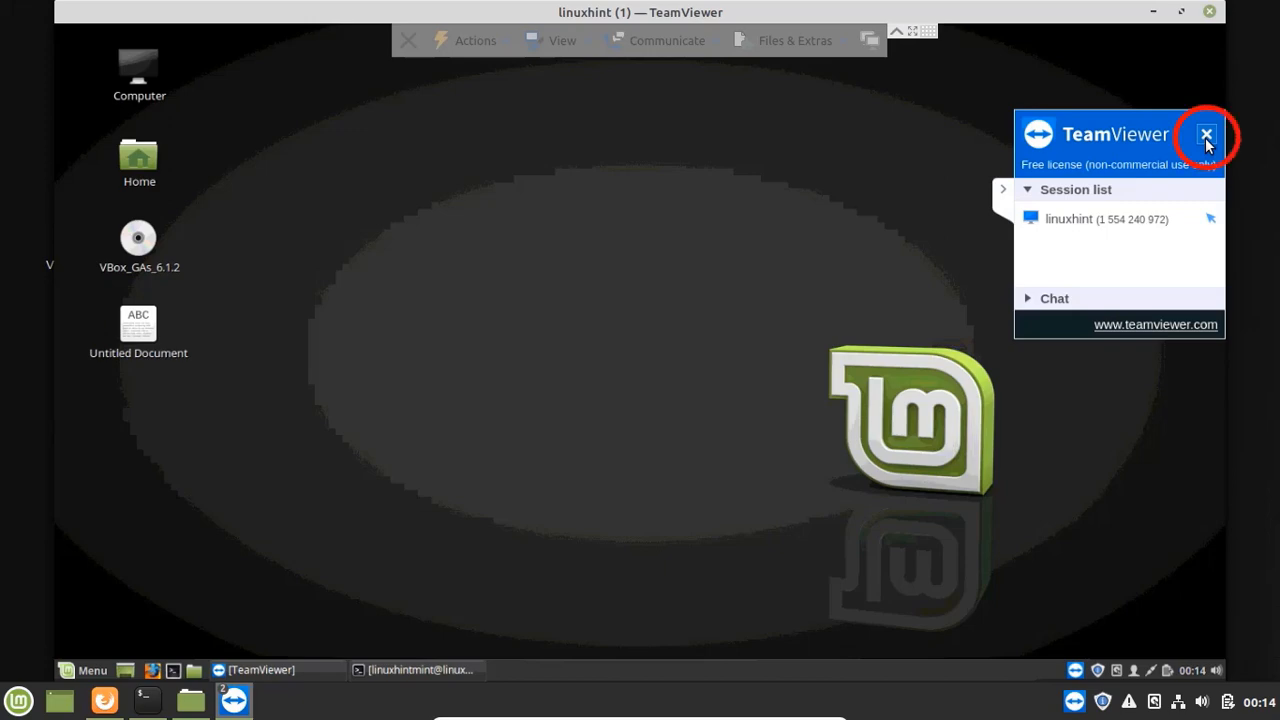
left_click(1208, 135)
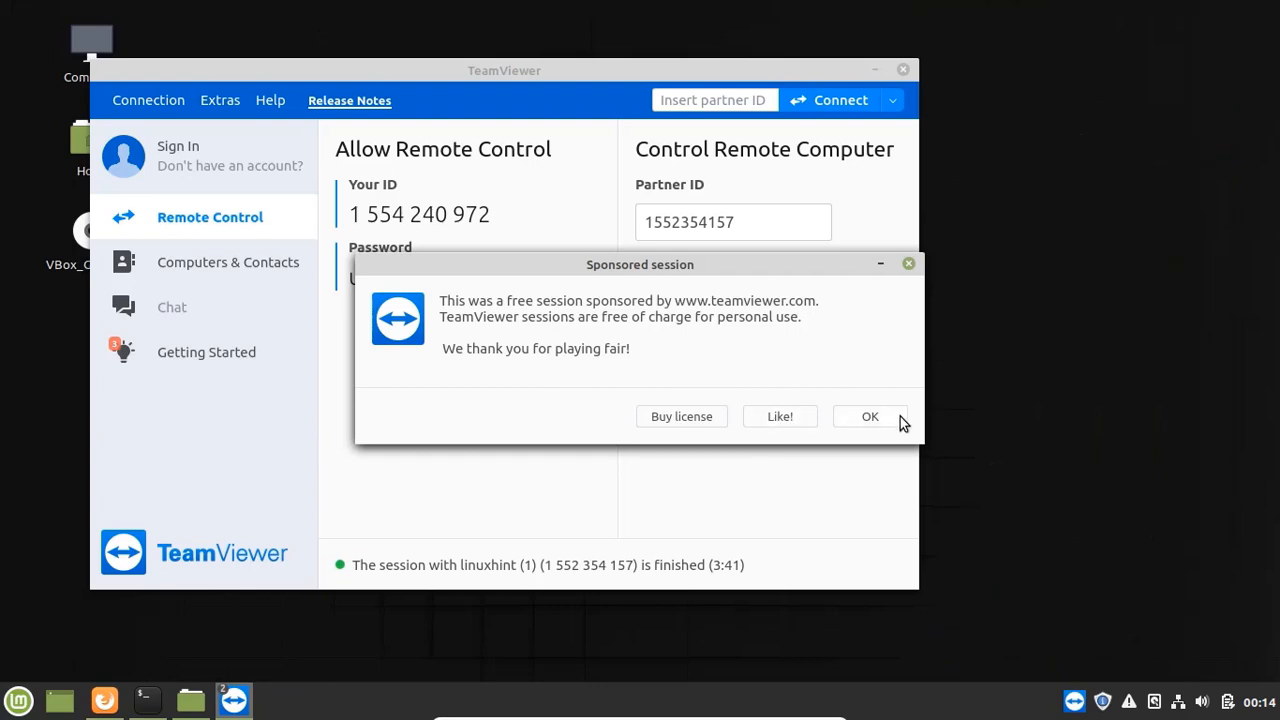
left_click(870, 416)
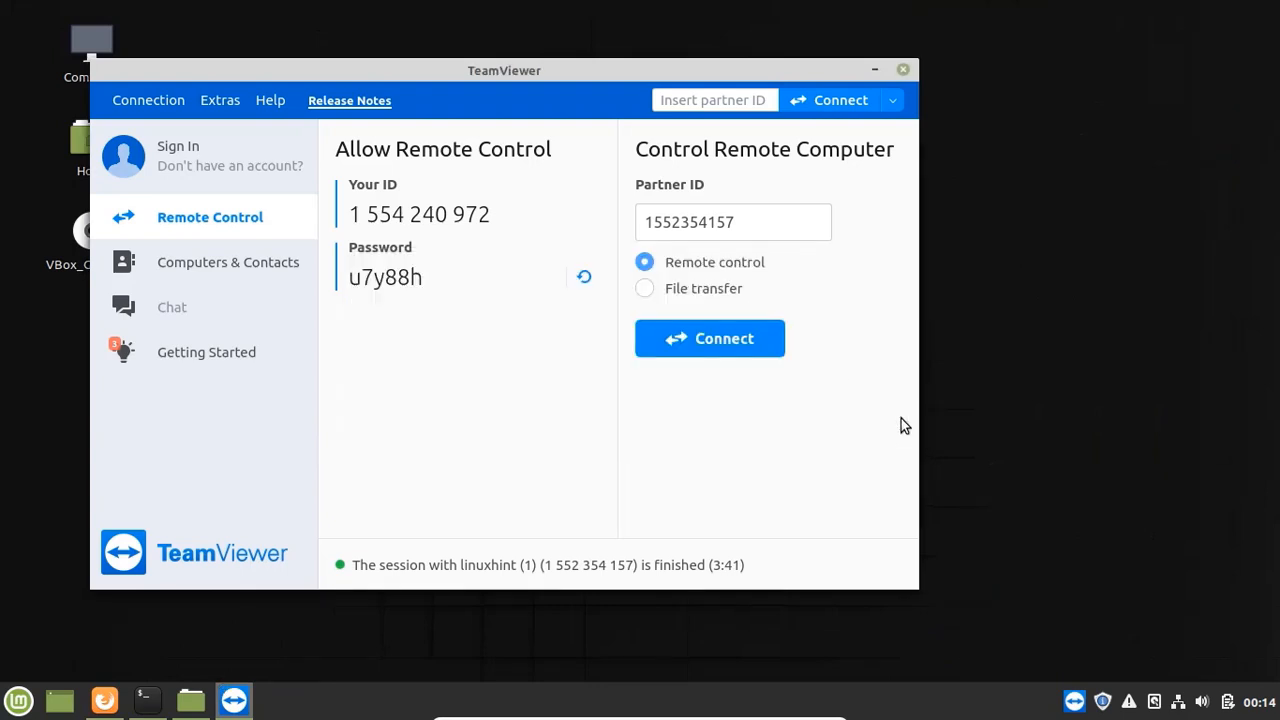